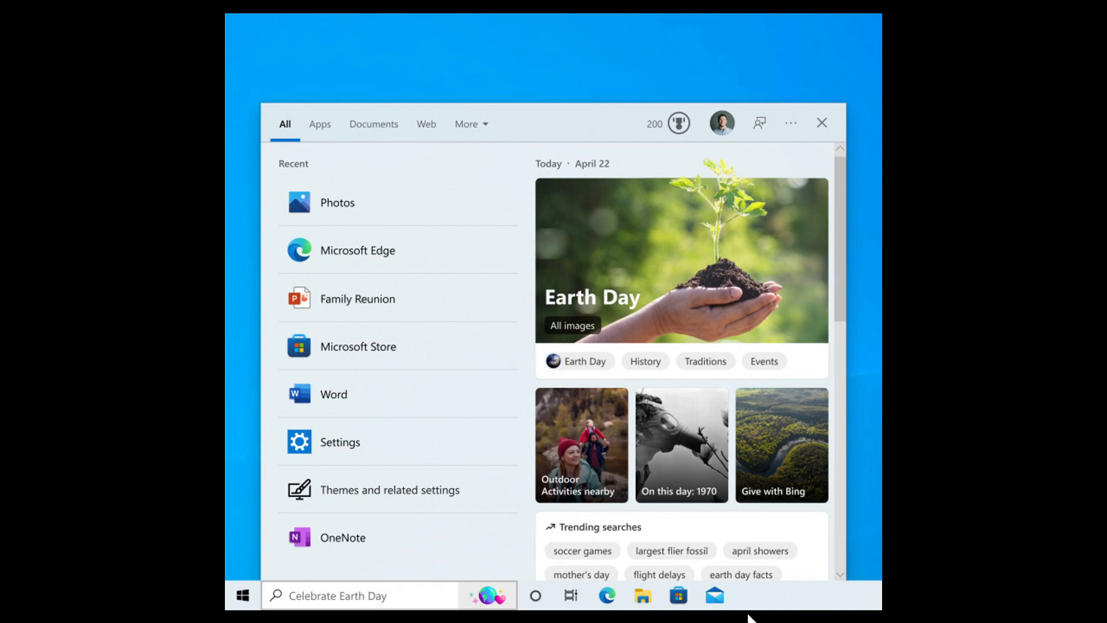
pyautogui.moveTo(957, 374)
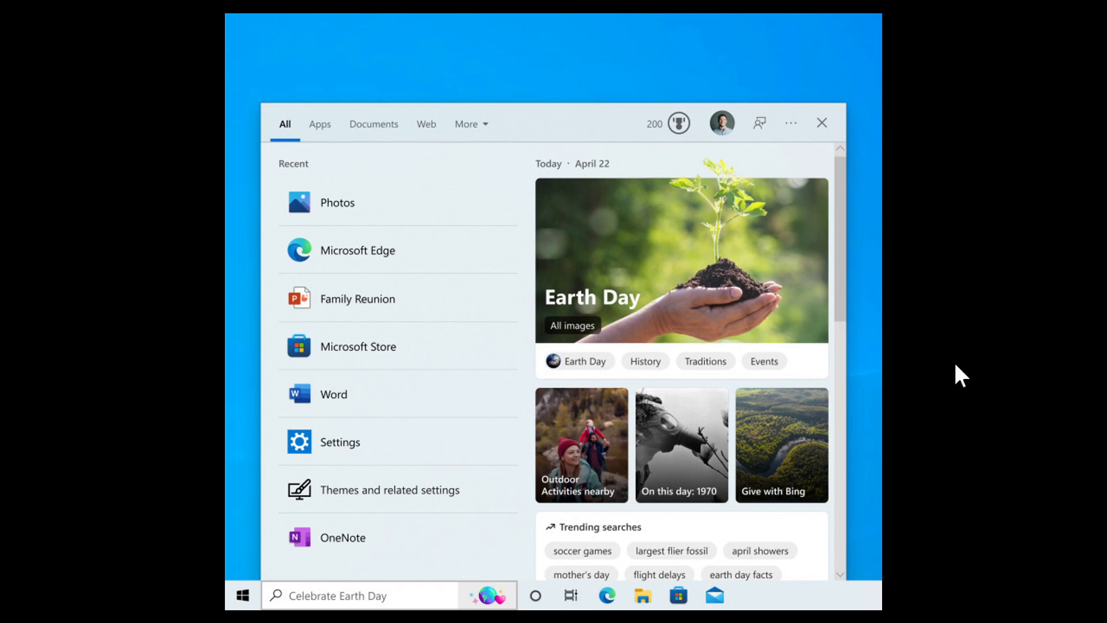